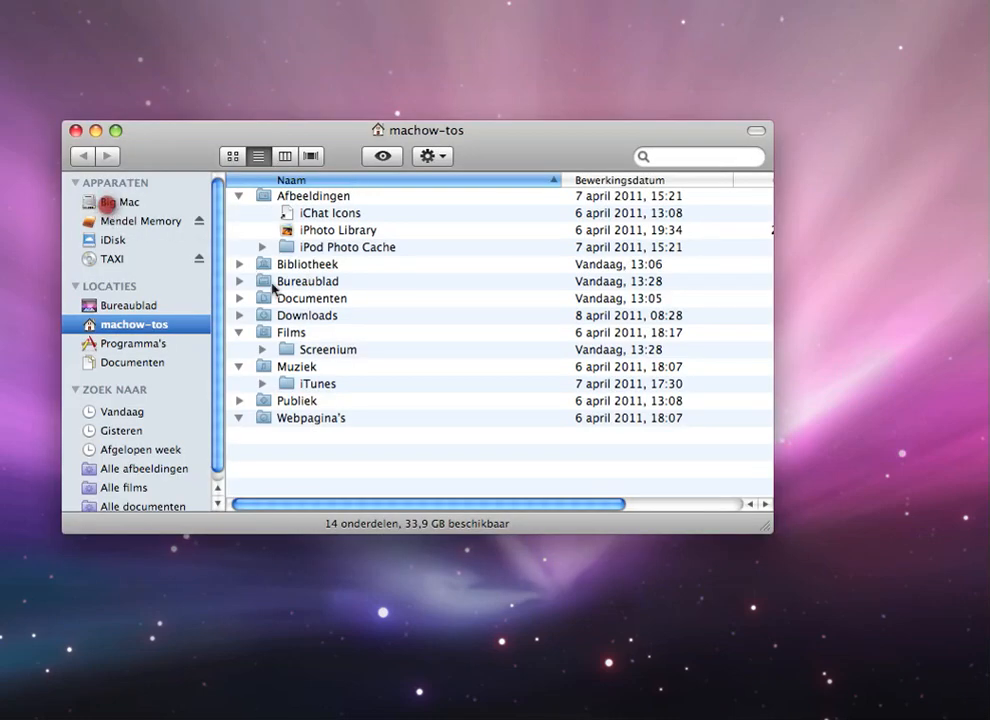
Browse the startup disk through System > Library down to the Graphics folder.
click(122, 200)
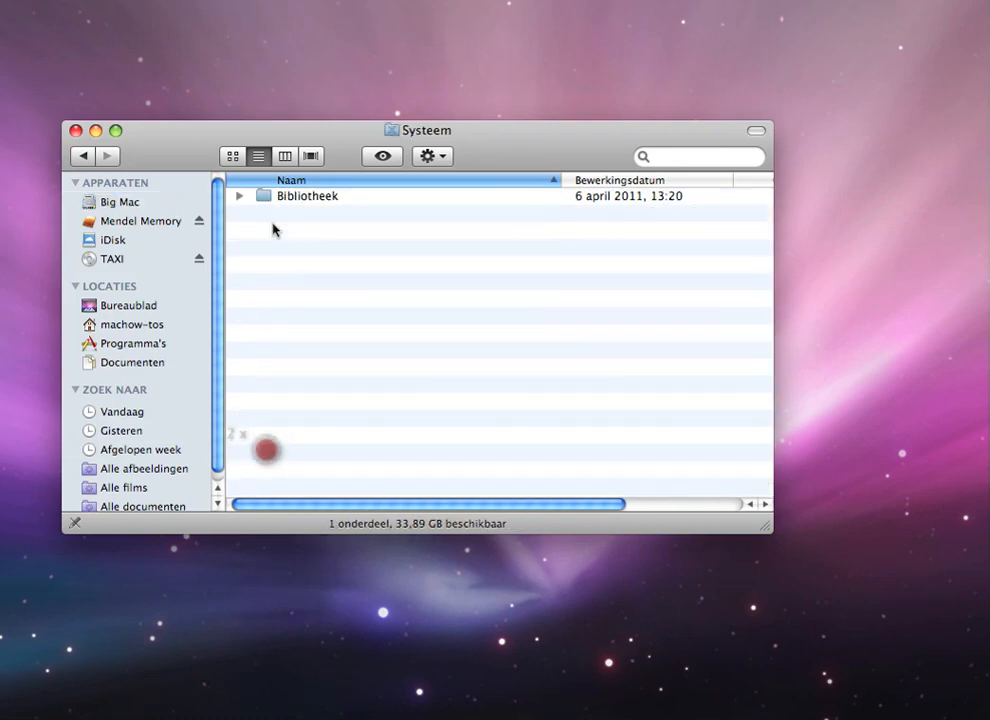
double_click(312, 196)
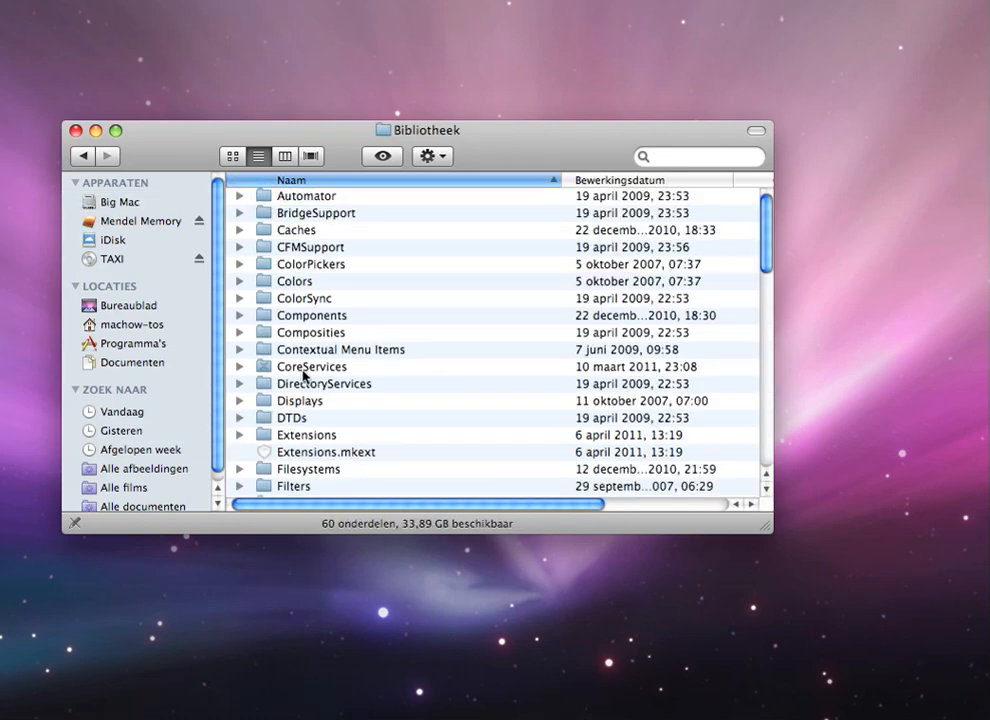
scroll(down, 3)
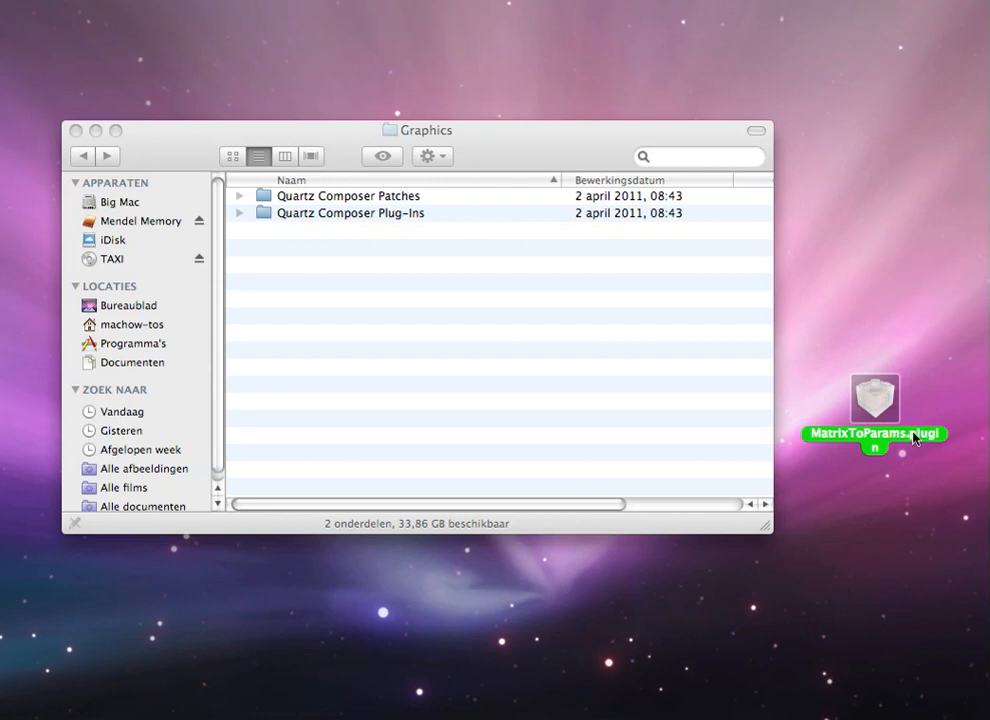
Move MatrixToParams.plugin from the desktop into the Quartz Composer Plug-Ins folder.
drag(876, 398, 324, 244)
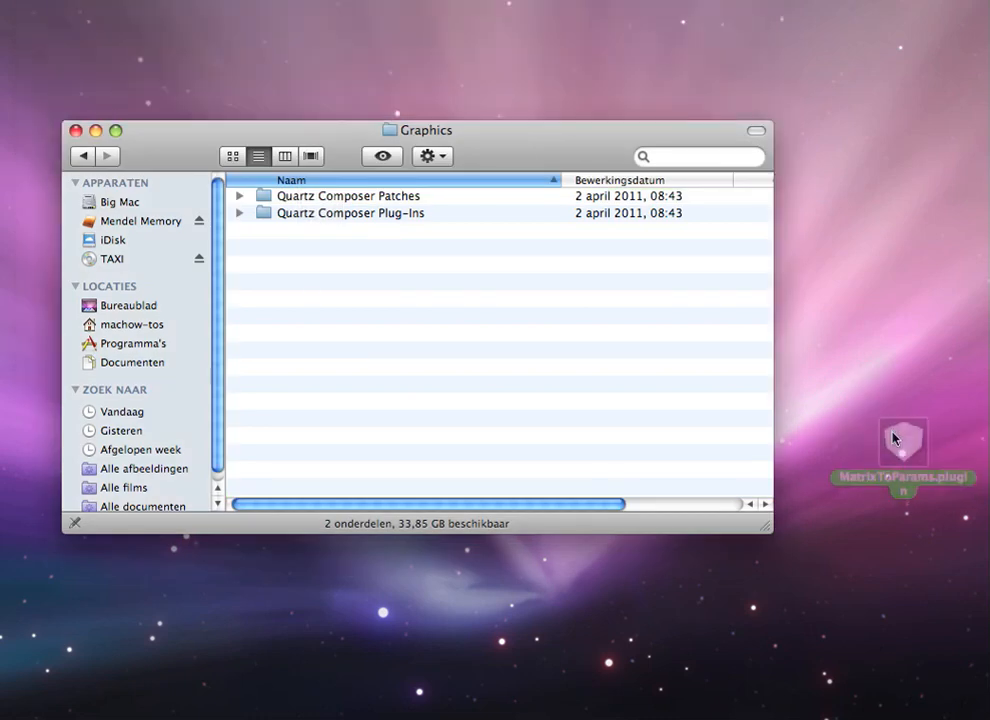
drag(904, 444, 370, 220)
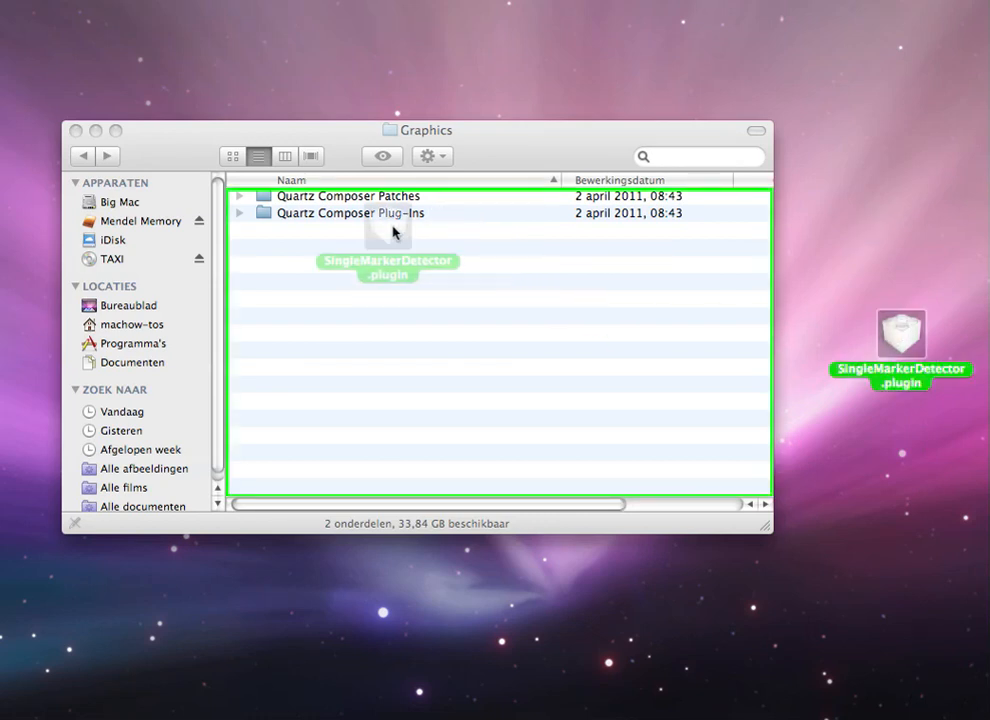
Move SingleMarkerDetector.plugin from the desktop into the Quartz Composer Plug-Ins folder.
drag(388, 268, 822, 162)
text(S)
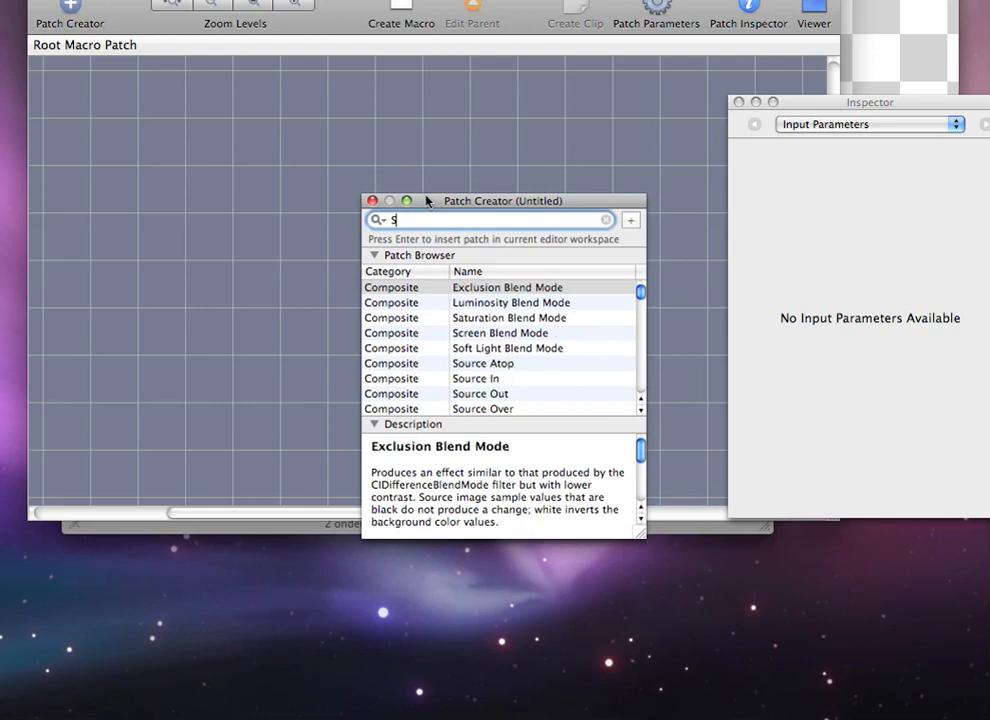
Search the Patch Creator for 'Mat' and select MatrixToParams under the Plug-In category.
text(ingle)
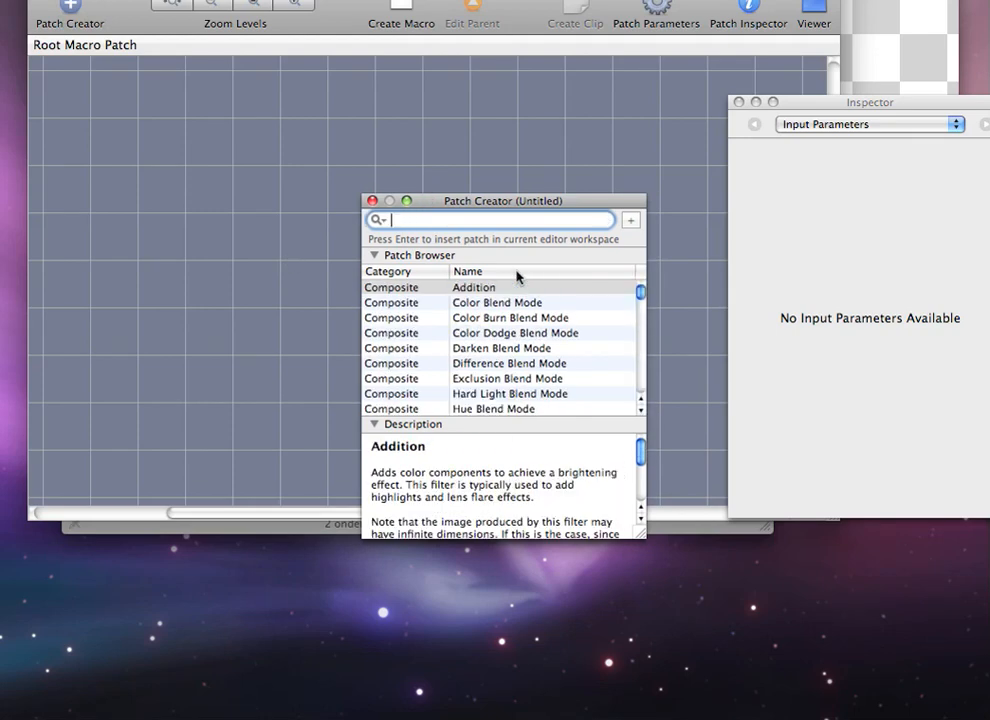
text(Mat)
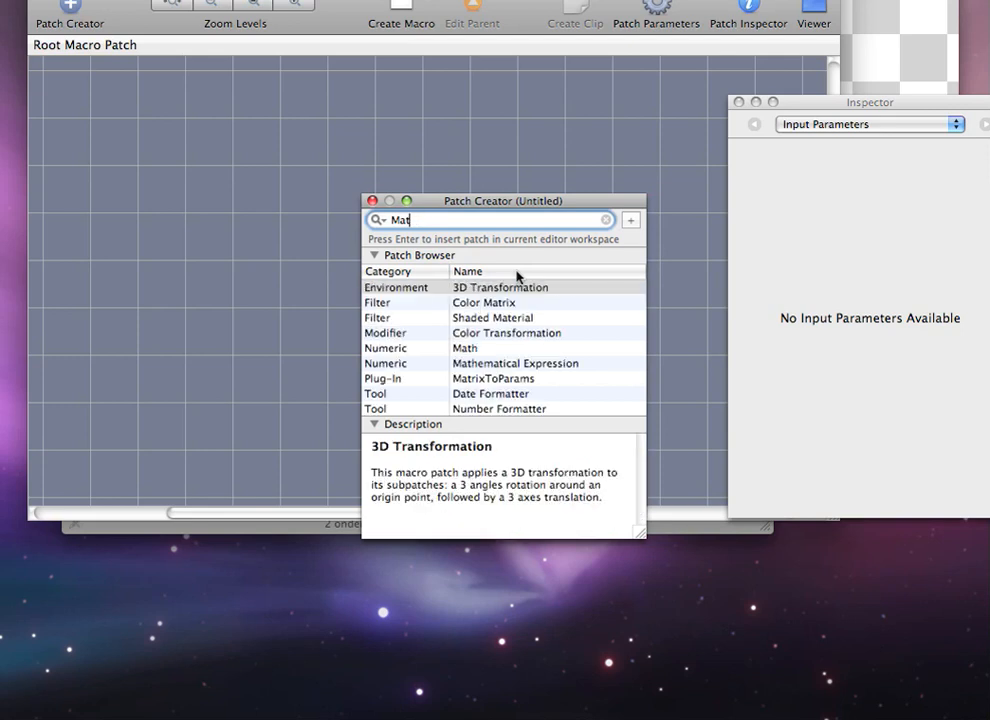
mouse_move(490, 370)
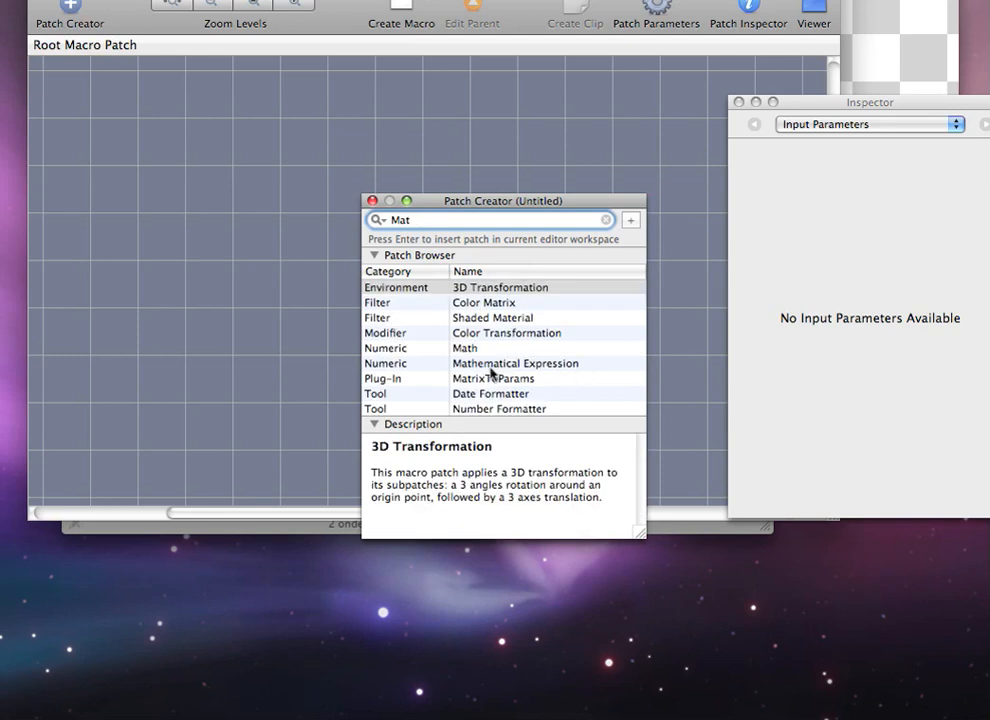
click(372, 200)
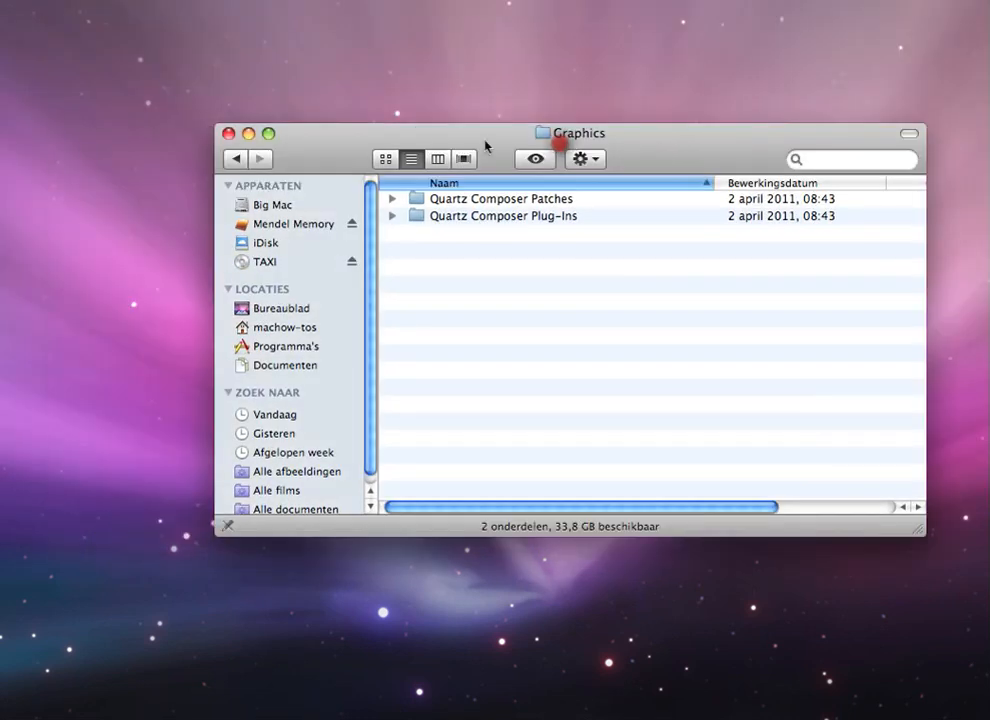
mouse_move(228, 132)
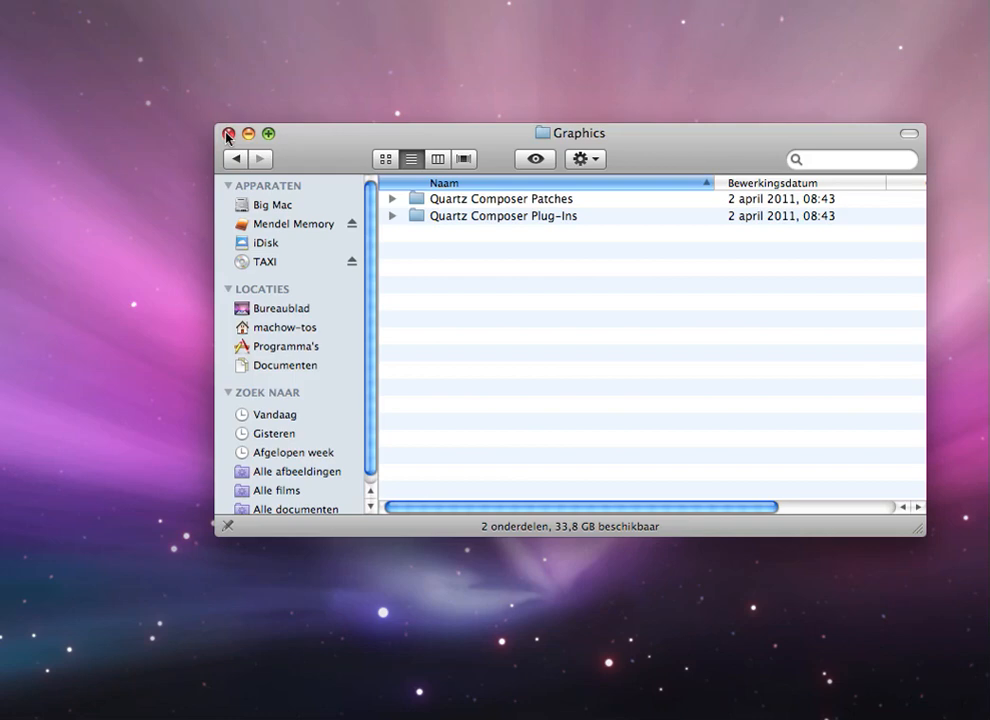